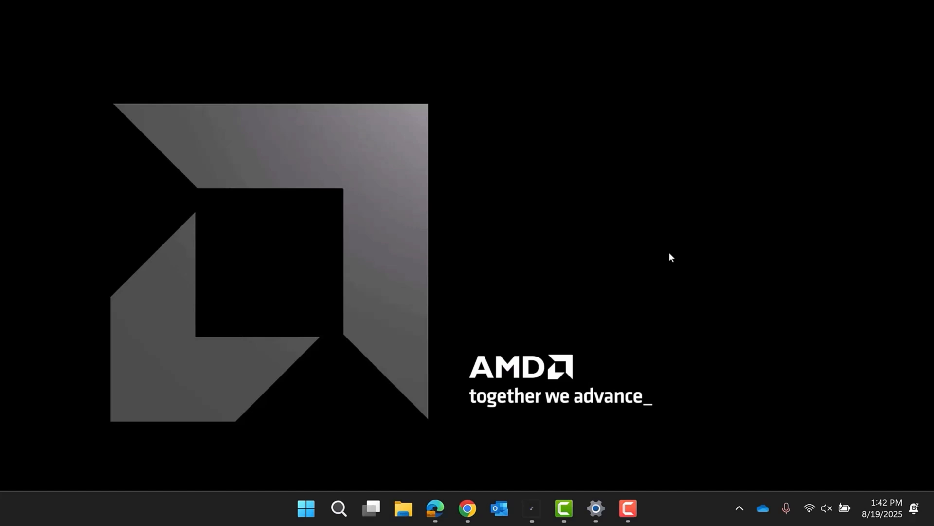
- Open Device Manager and expand Ports to find USB serial ports COM12, COM13 and COM14
type("dev")
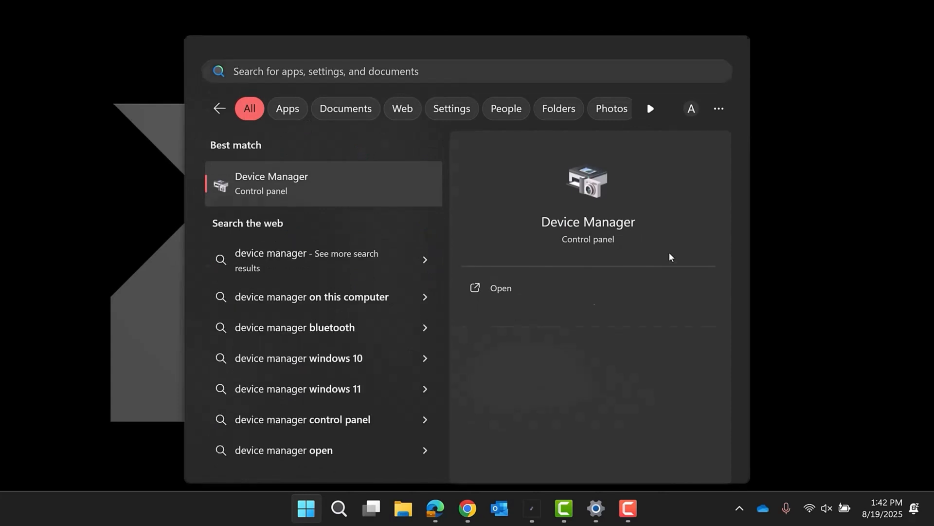
left_click(500, 288)
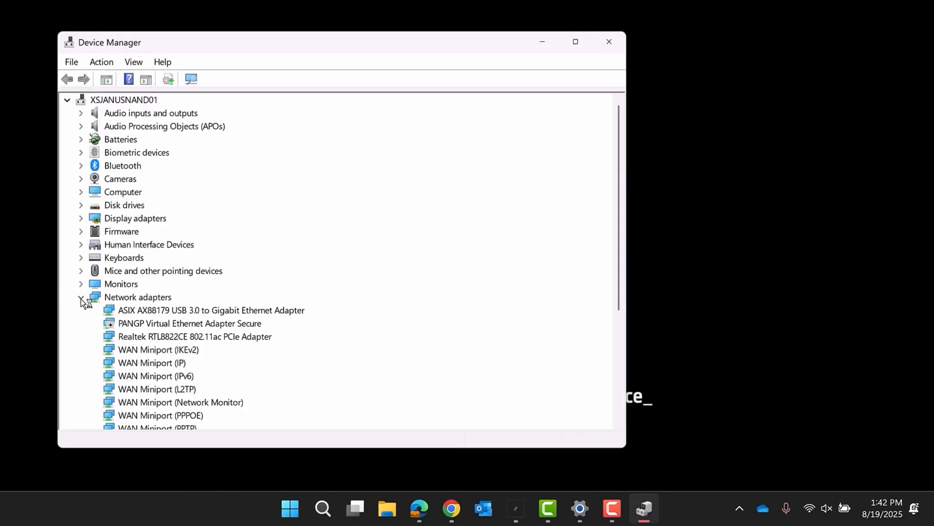
left_click(81, 297)
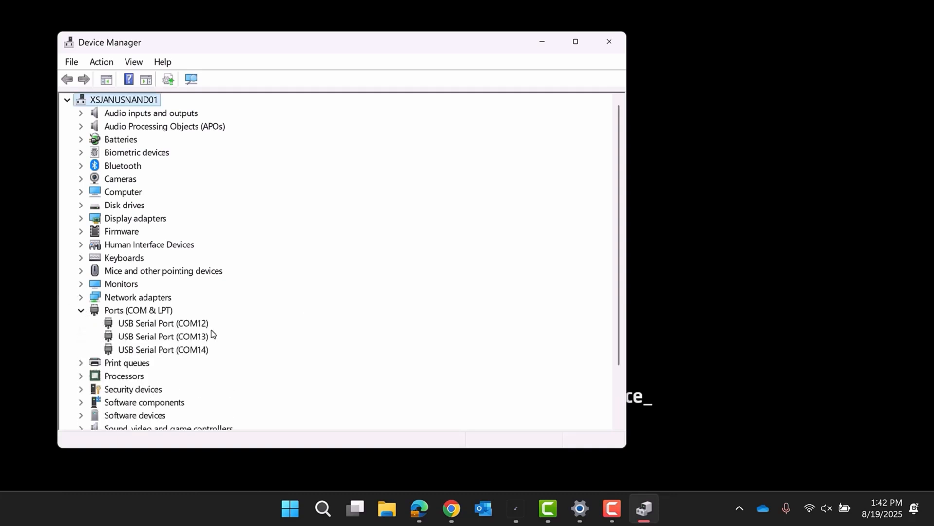
mouse_move(200, 327)
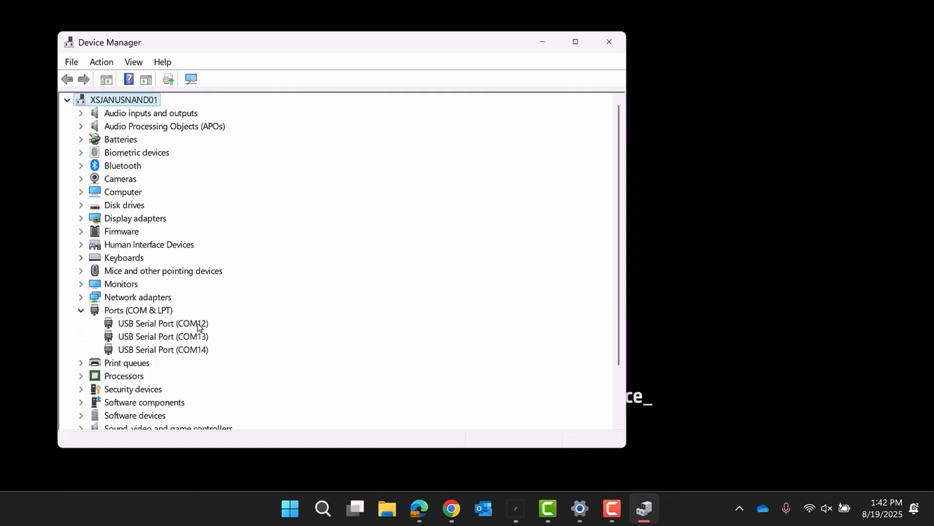
left_click(162, 336)
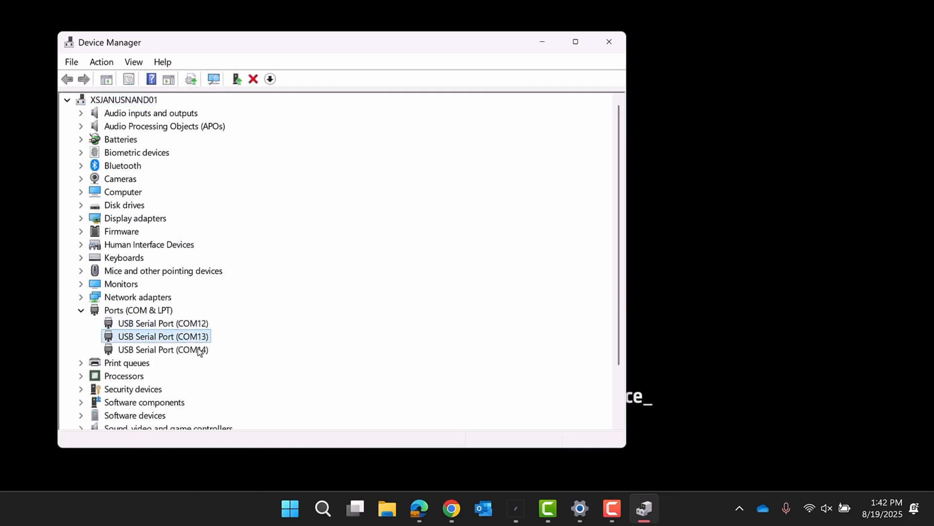
left_click(163, 349)
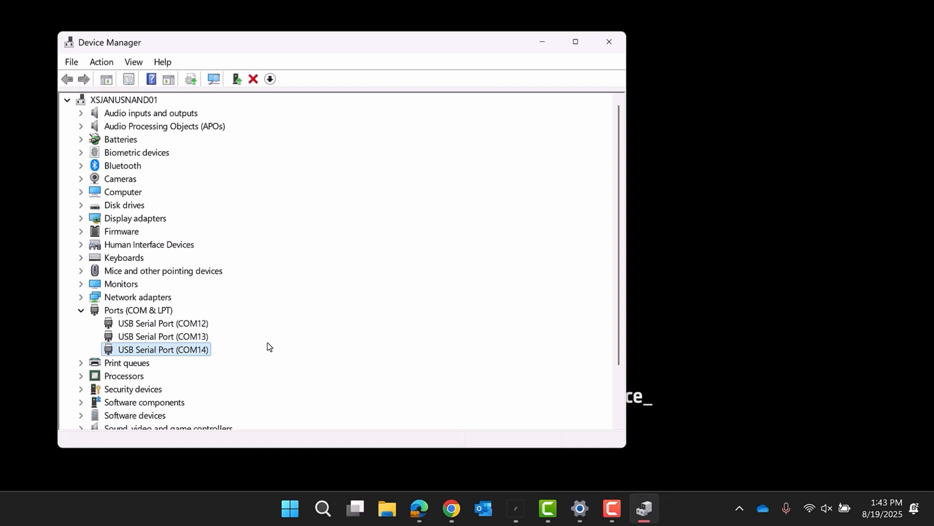
left_click(290, 508)
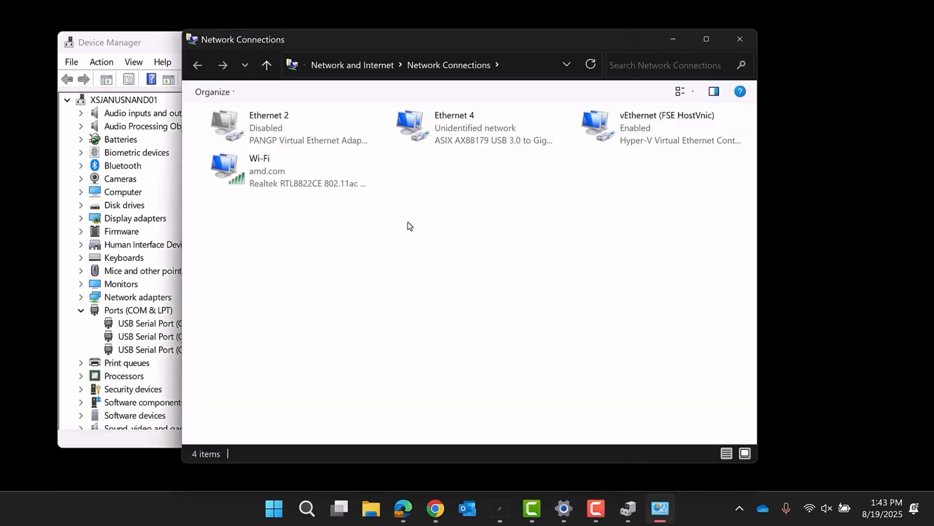
right_click(454, 125)
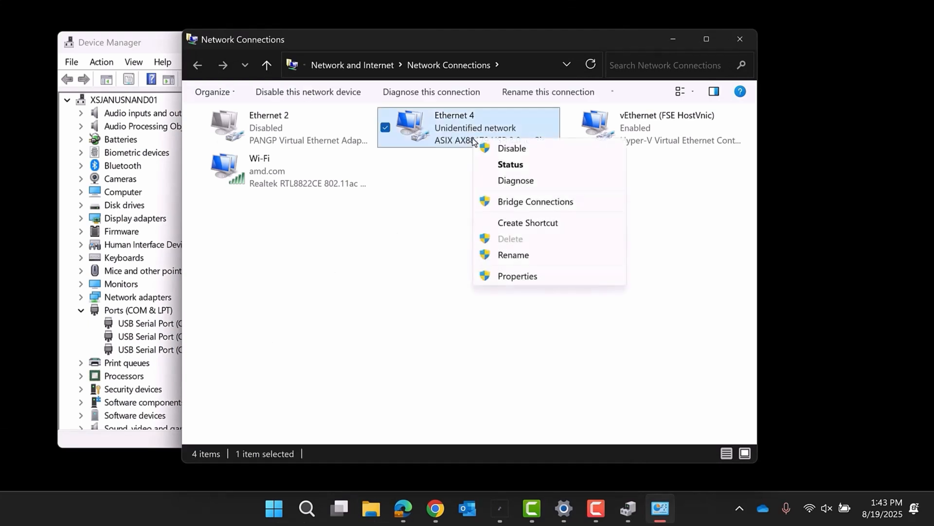
mouse_move(517, 276)
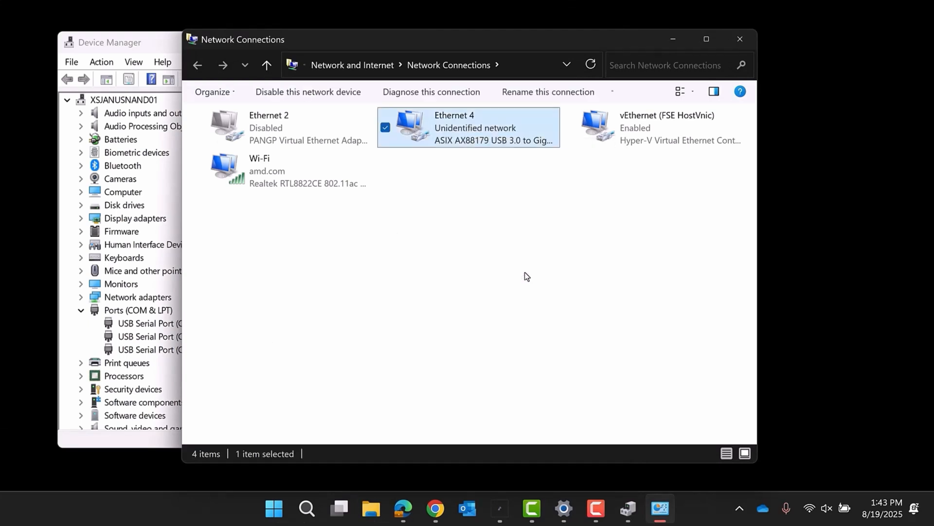
double_click(454, 115)
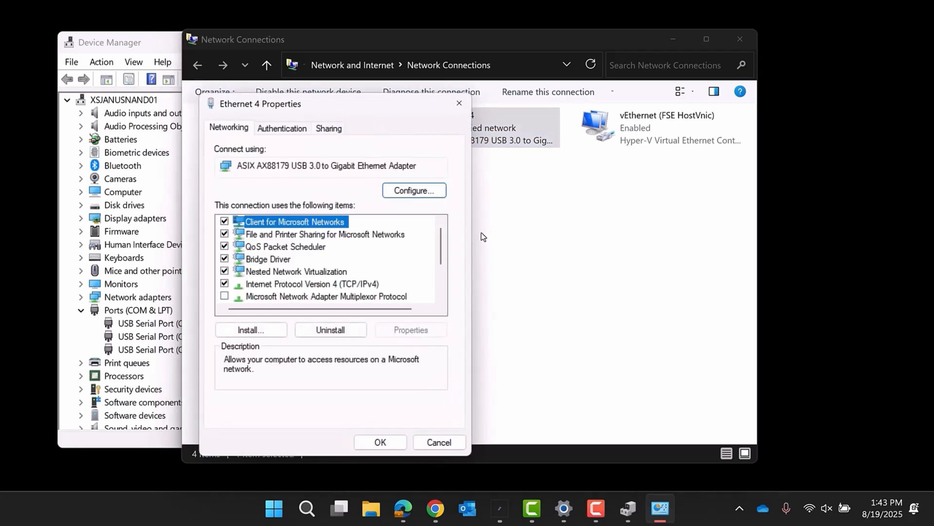
left_click(312, 283)
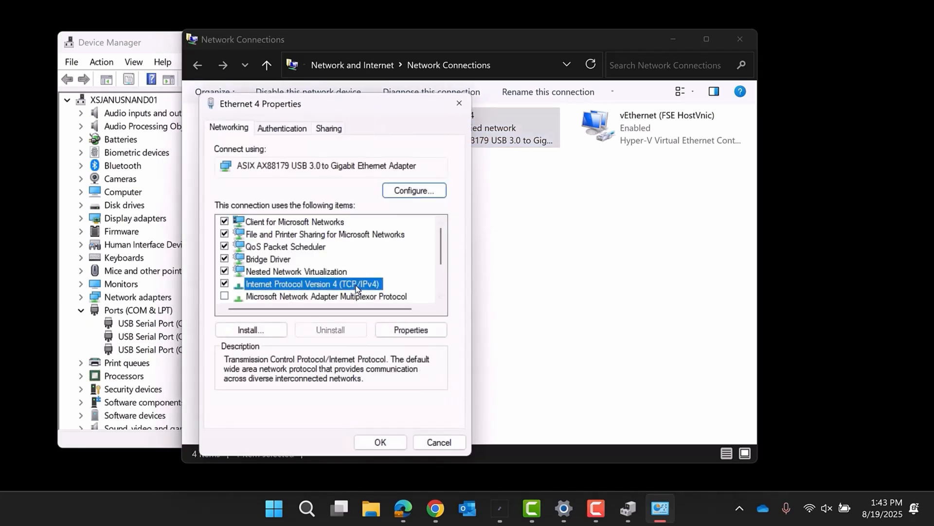
left_click(411, 330)
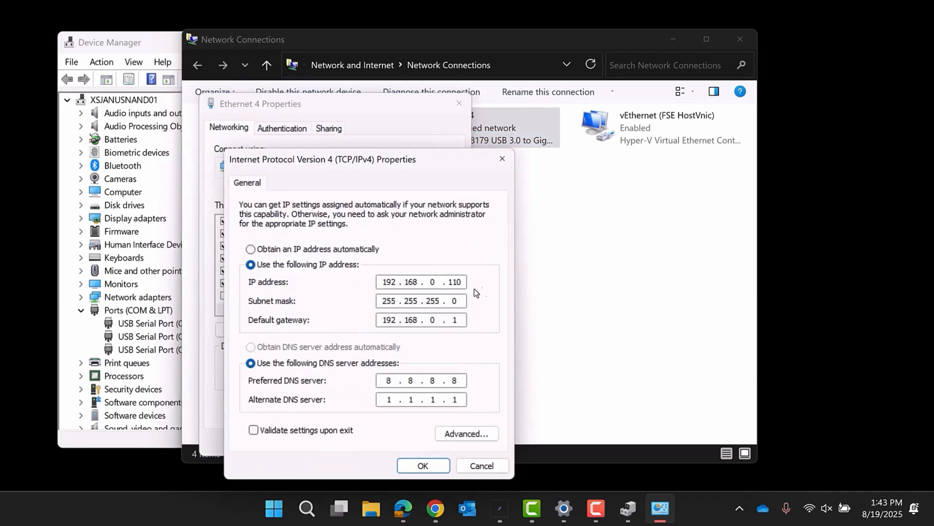
mouse_move(491, 291)
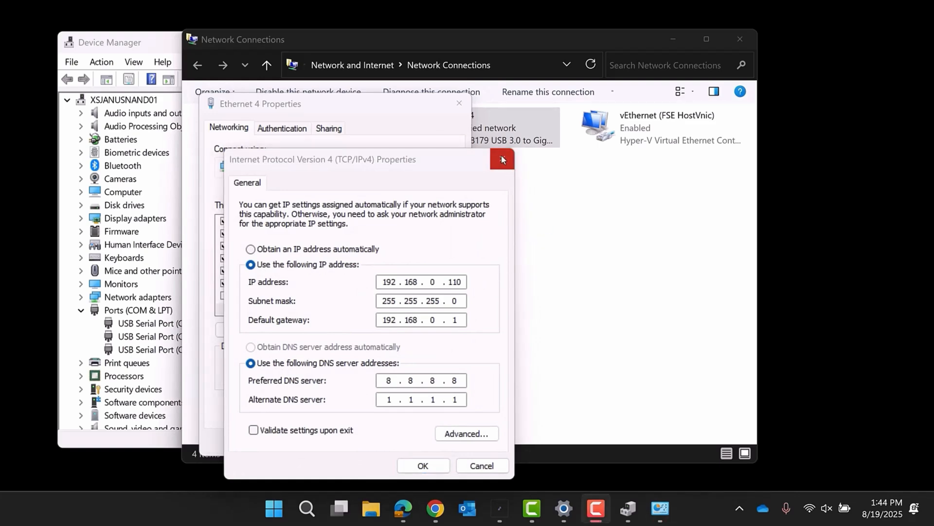
left_click(502, 159)
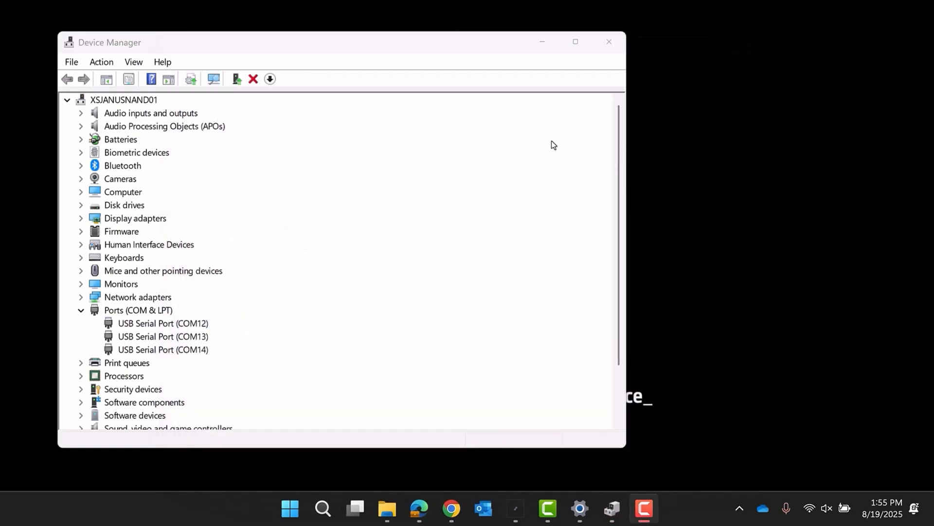
- Open a PuTTY serial session on COM14 at 115200 baud
type("putty")
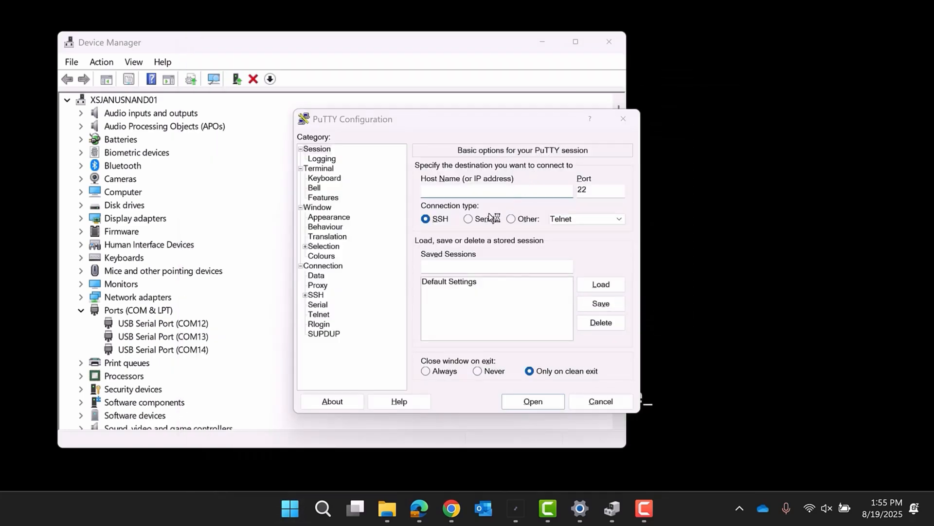
left_click(469, 218)
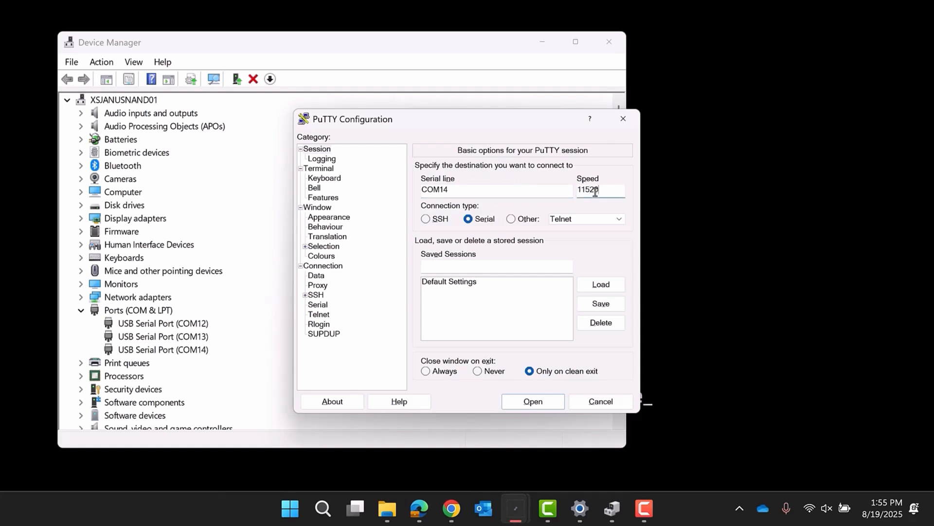
left_click(531, 401)
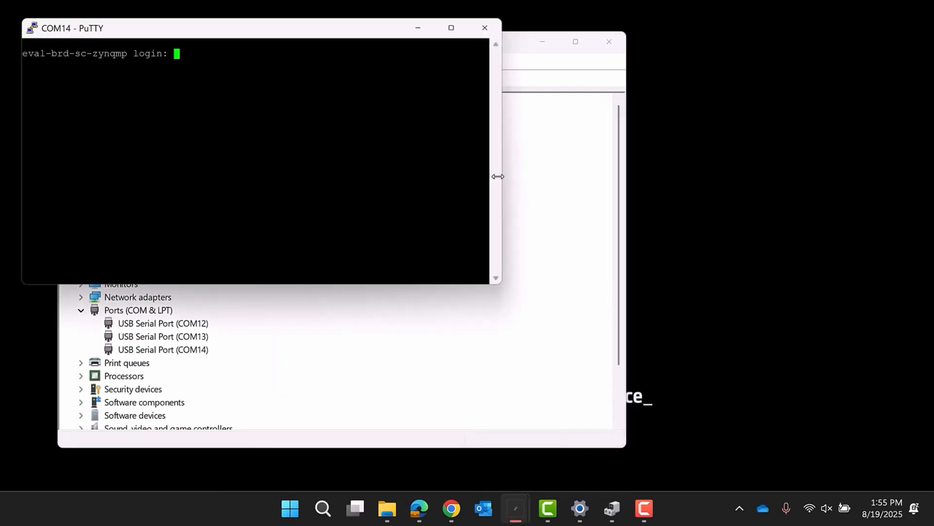
- Log in, assign end0 192.168.0.111 with sudo ifconfig, ping it, then open Chrome
type("p")
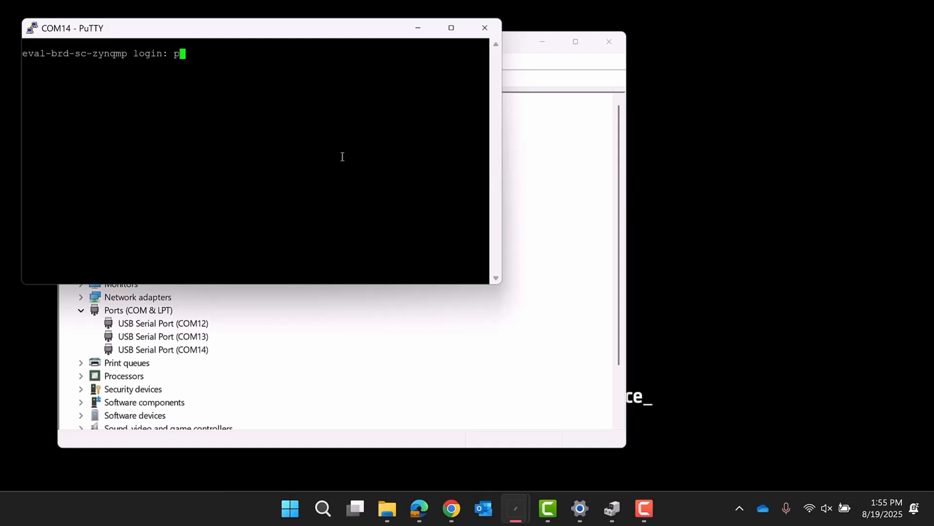
type("etalinux")
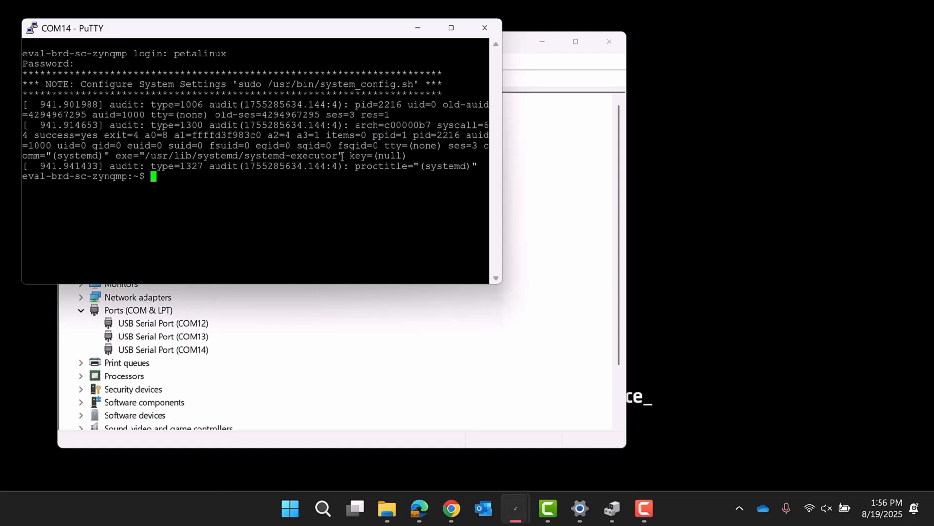
type("ifconfig")
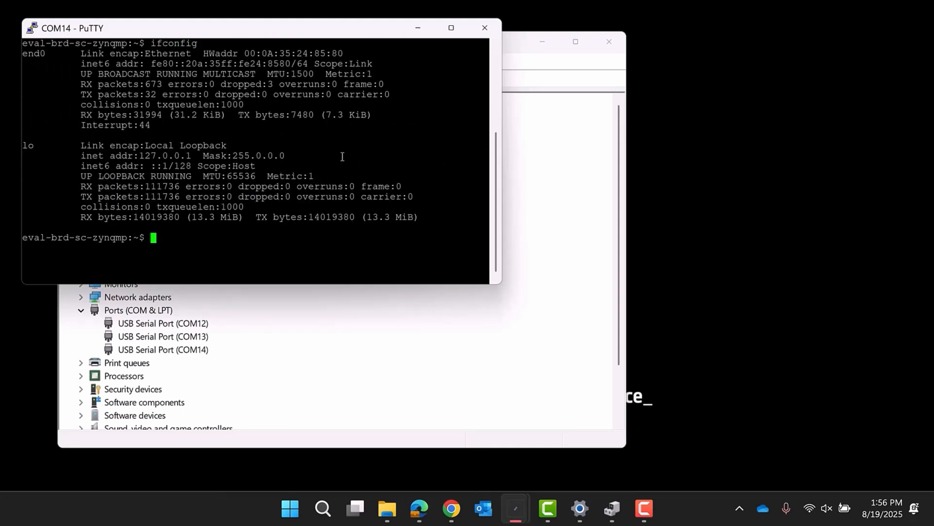
type("sudo ifconfig end0")
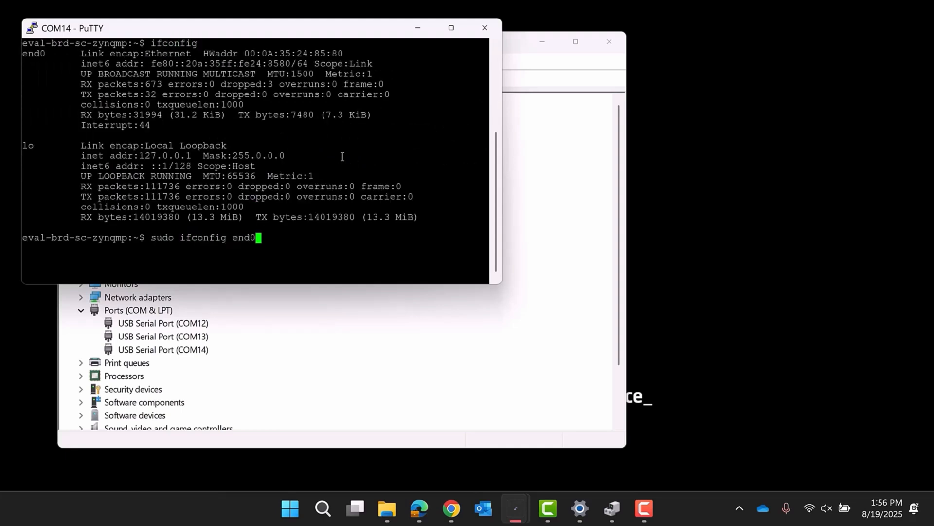
type("192.168.0.111")
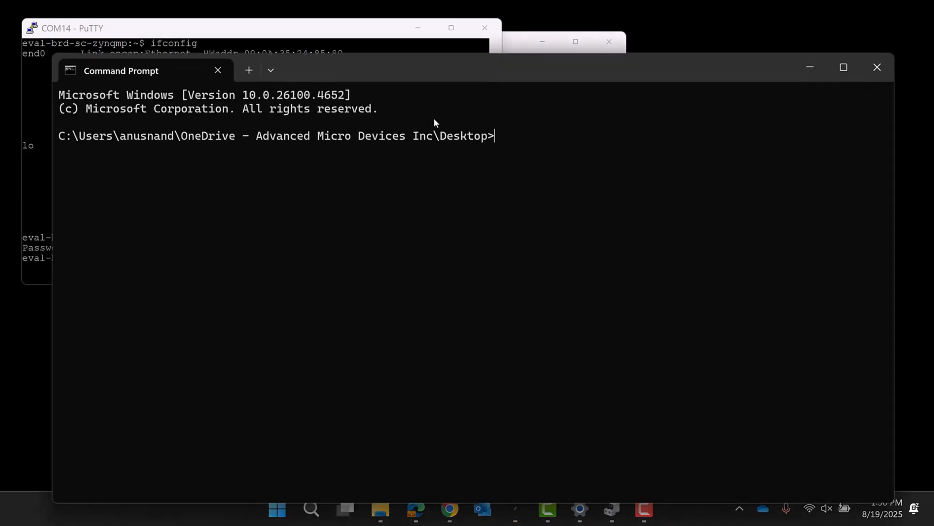
type("ping 19")
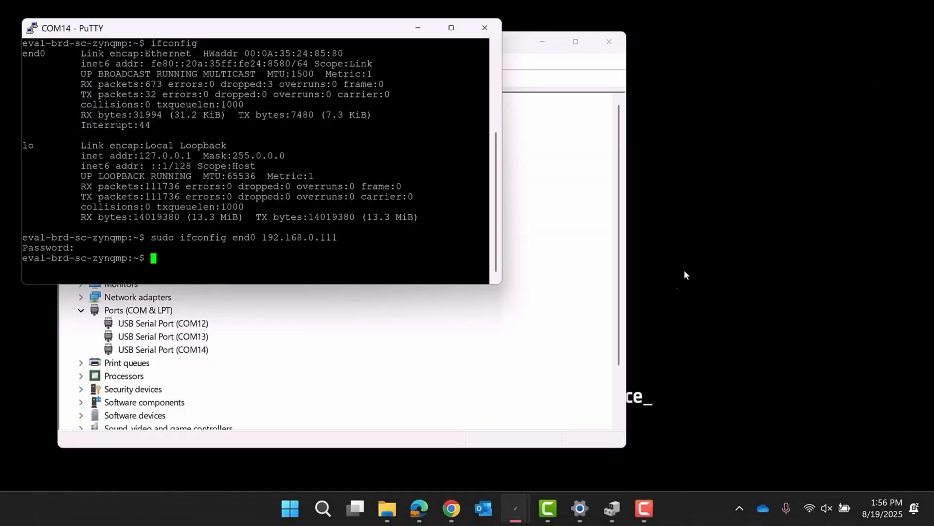
left_click(452, 508)
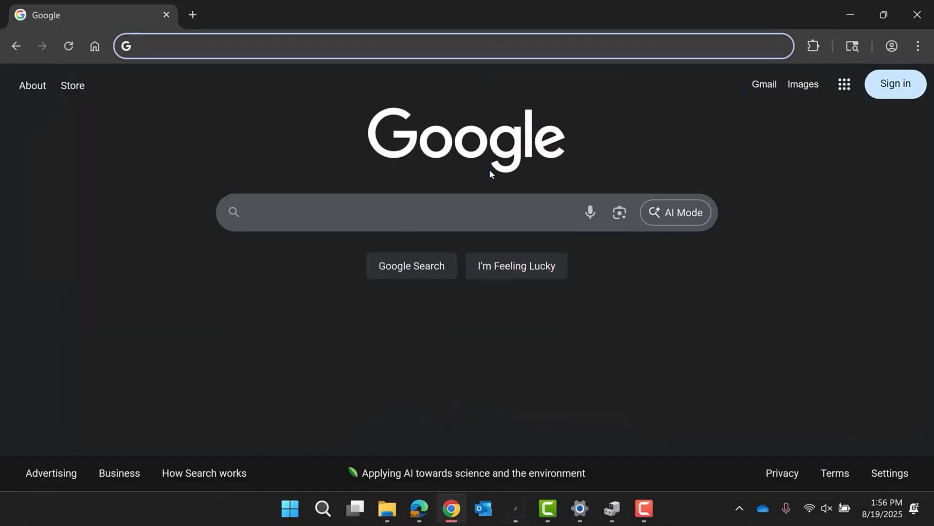
- Browse to 192.168.0.111 to load the VEK385 BEAM Tool home page
type("192.168.0.111")
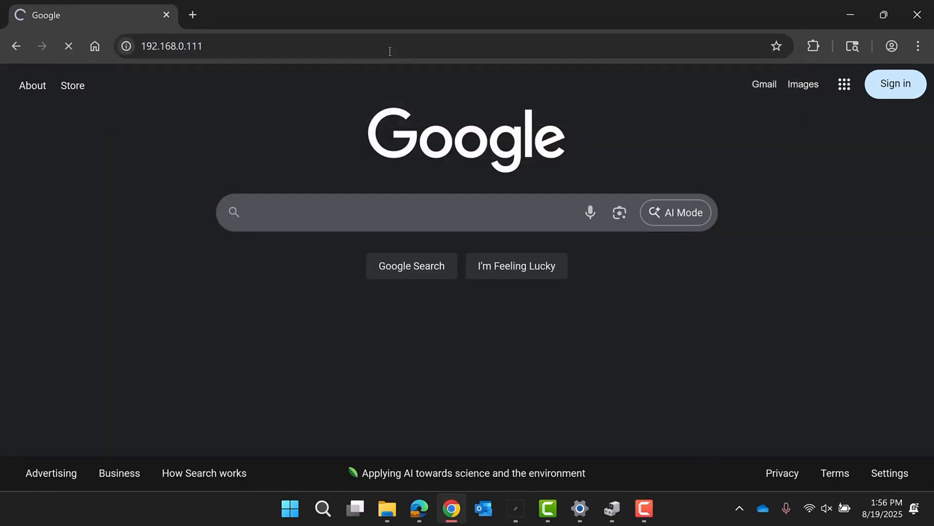
left_click(405, 212)
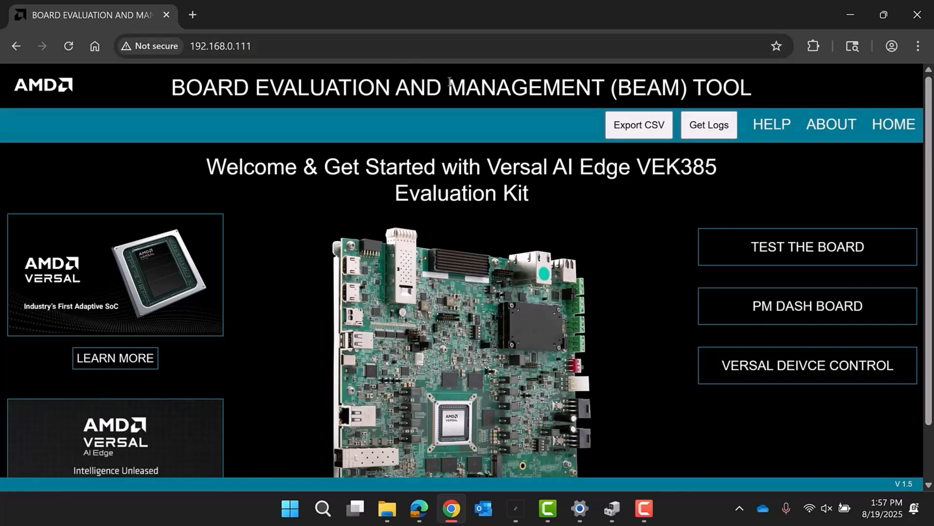
mouse_move(677, 259)
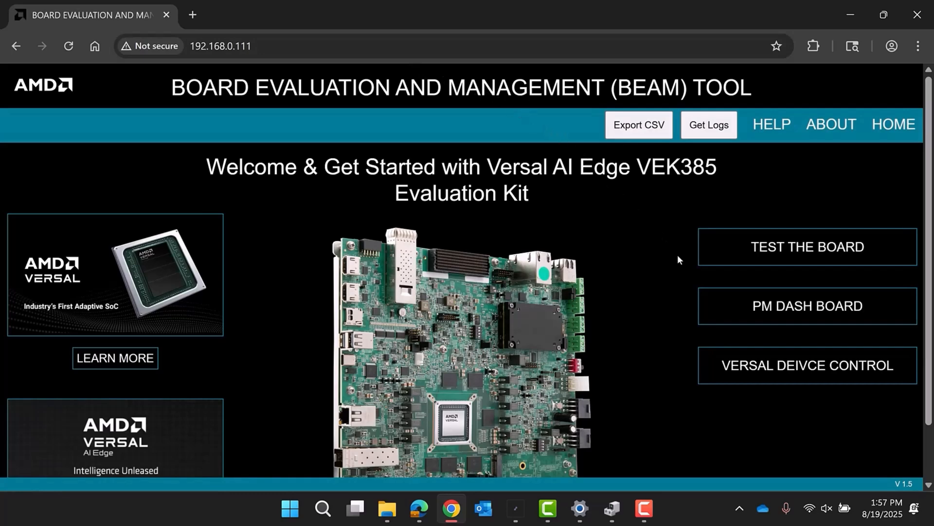
mouse_move(759, 356)
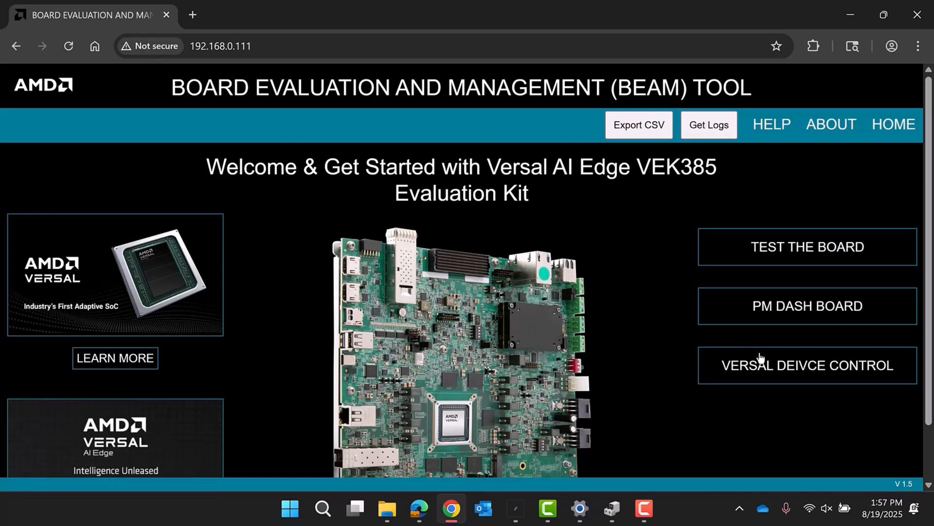
- Upload the edf-ospi VEK385 .bin through Versal Device Control and flash it to OSPI
left_click(807, 365)
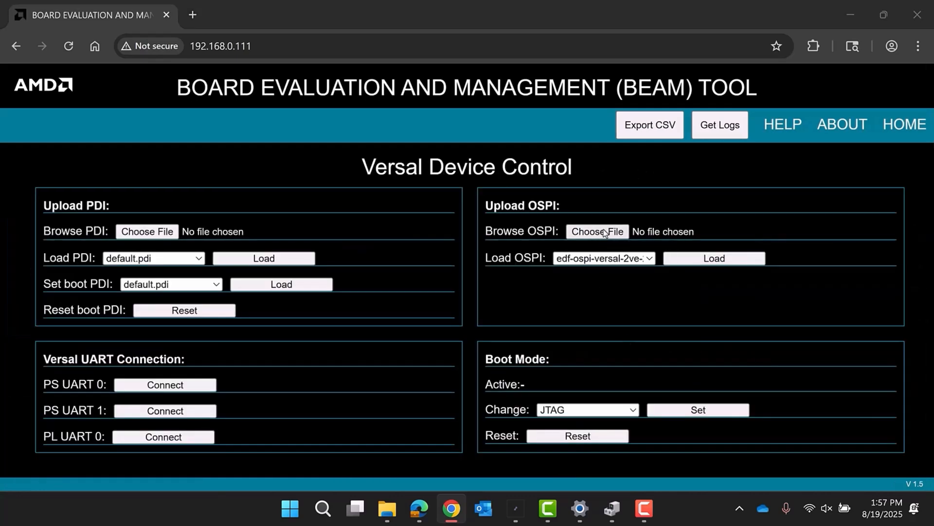
left_click(596, 231)
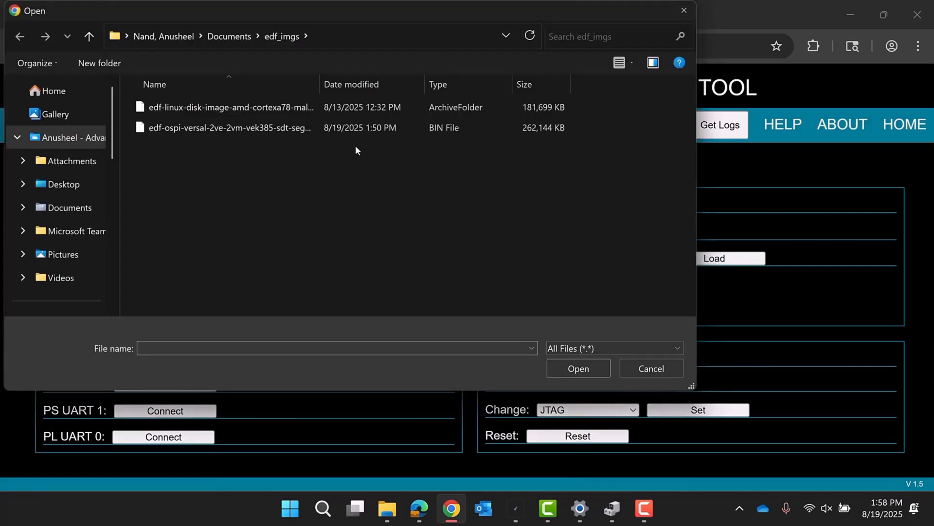
left_click(229, 127)
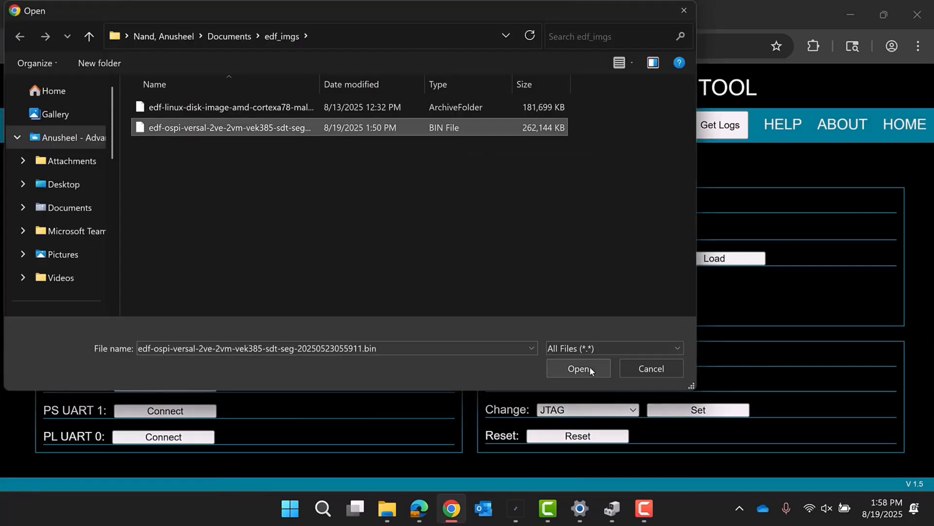
left_click(578, 368)
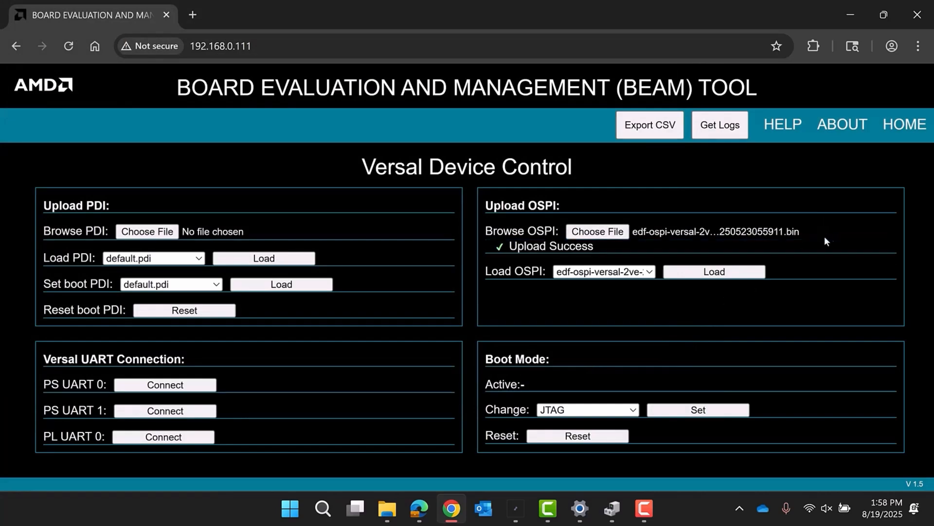
left_click(603, 271)
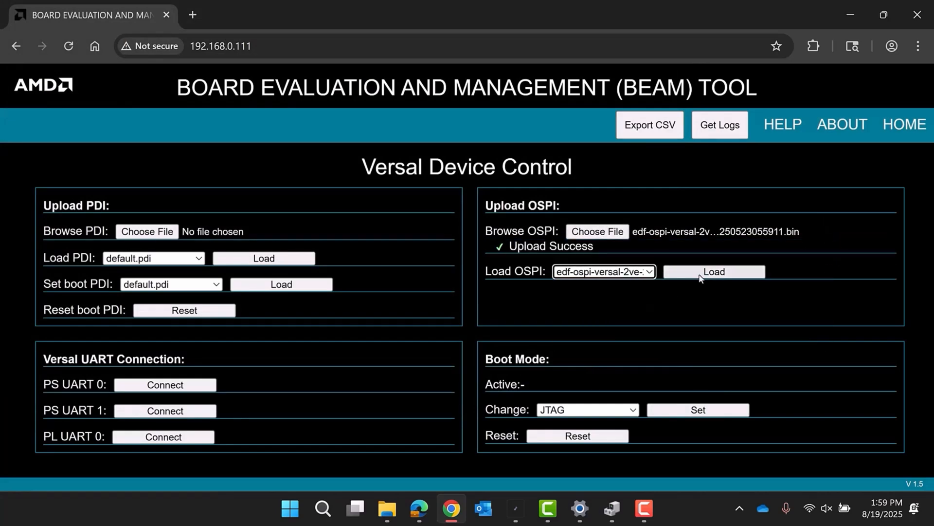
left_click(713, 271)
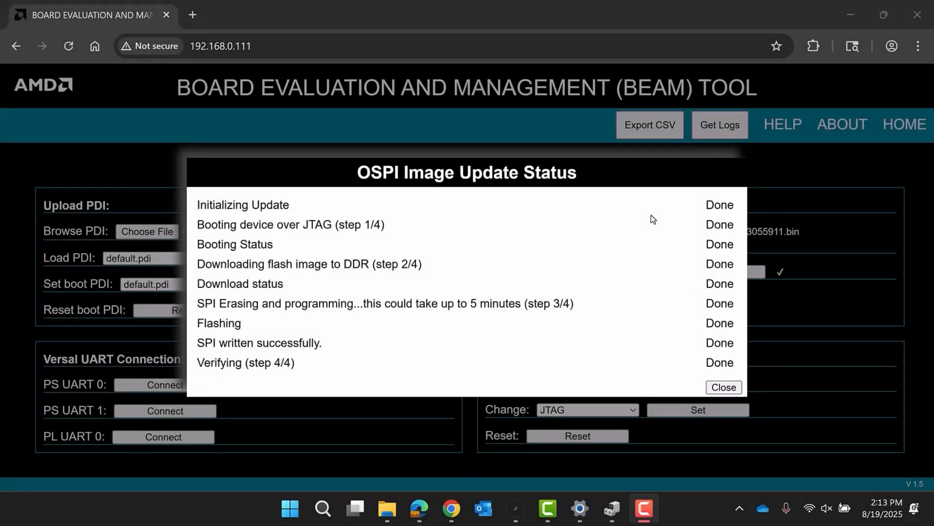
mouse_move(663, 226)
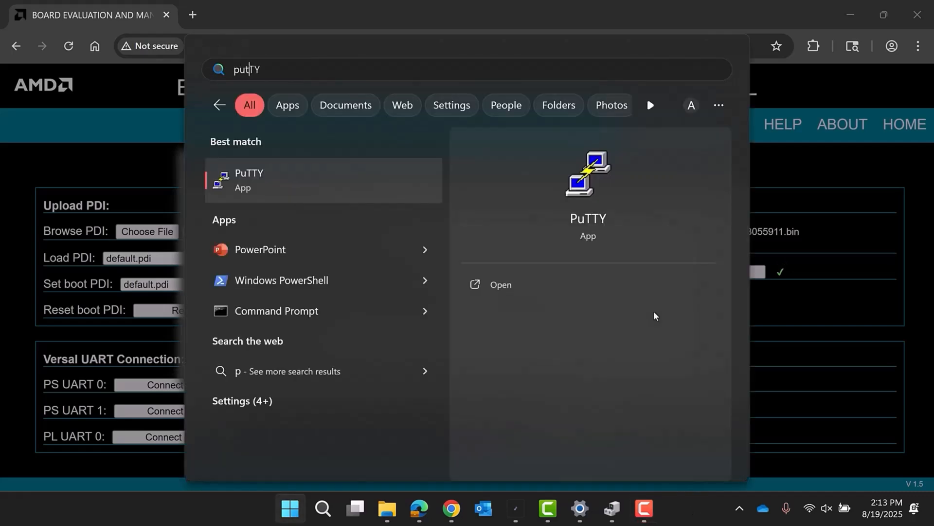
- Open a PuTTY serial console on COM12 at 115200 to watch the U-Boot output
left_click(249, 178)
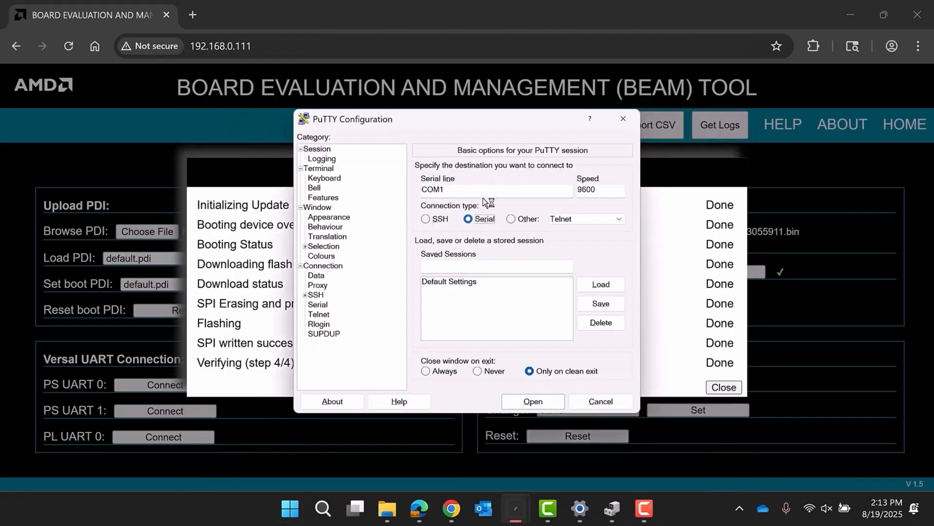
type("1152")
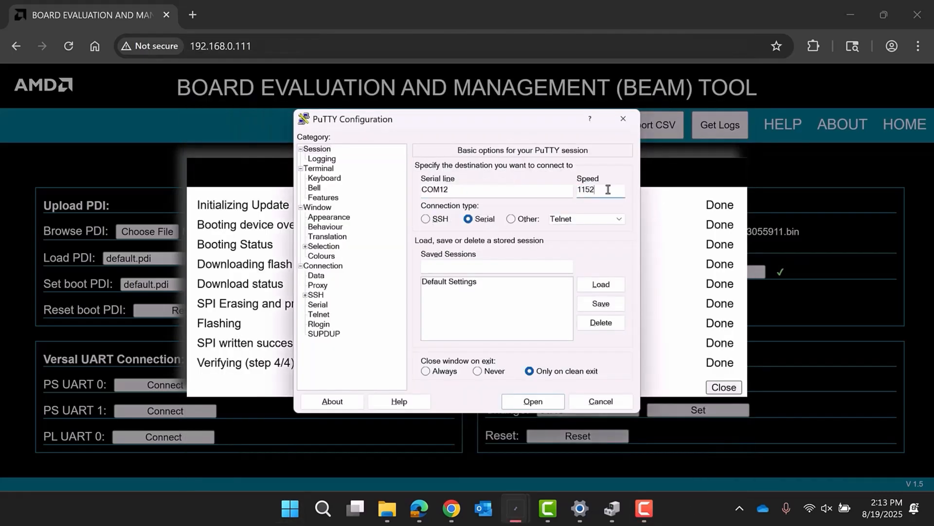
left_click(531, 400)
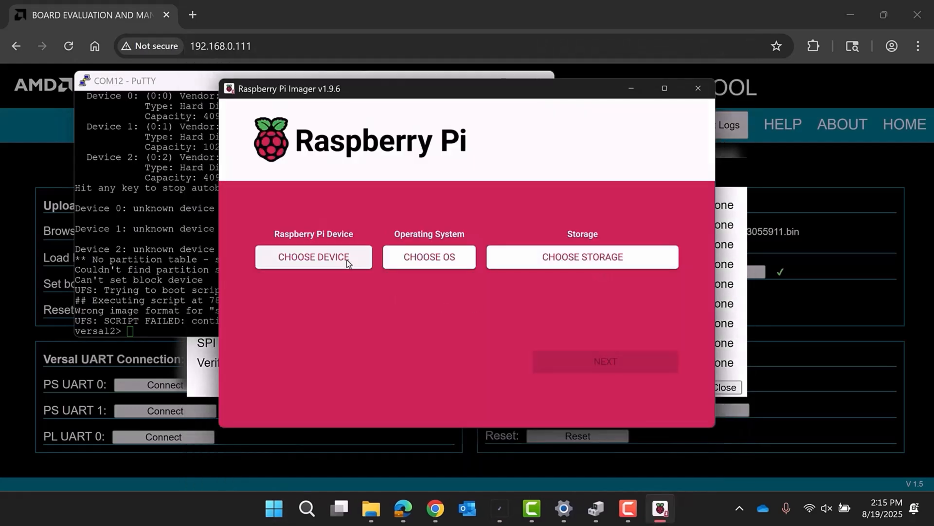
- Extract the EDF Linux .wic image and write it to the SD card without customisation
left_click(428, 256)
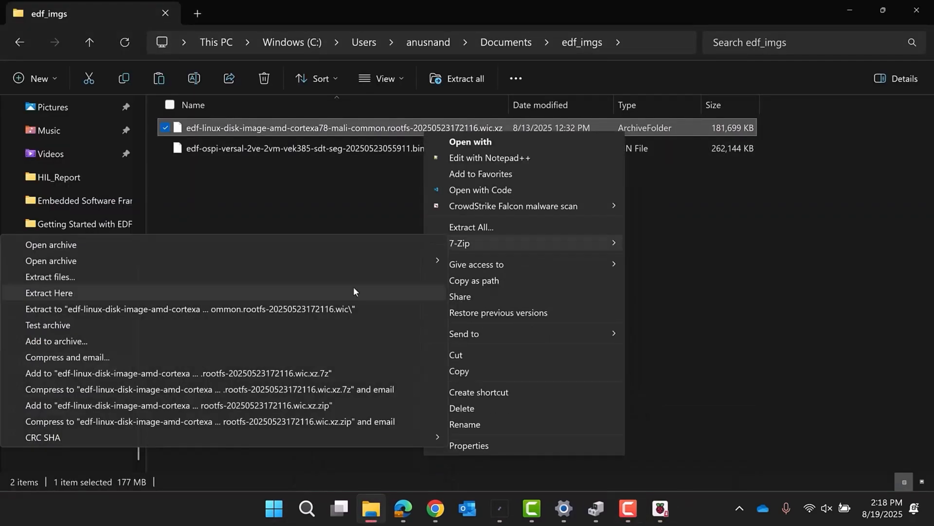
left_click(49, 293)
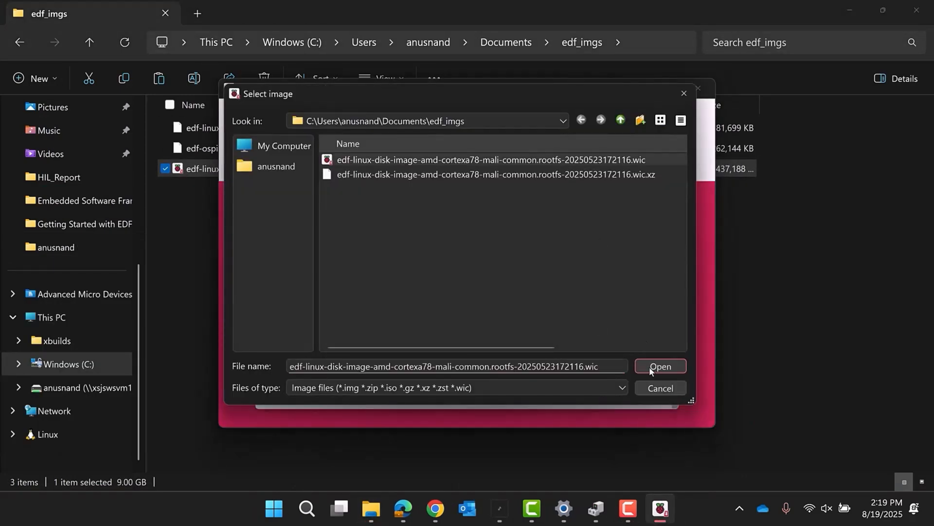
left_click(659, 366)
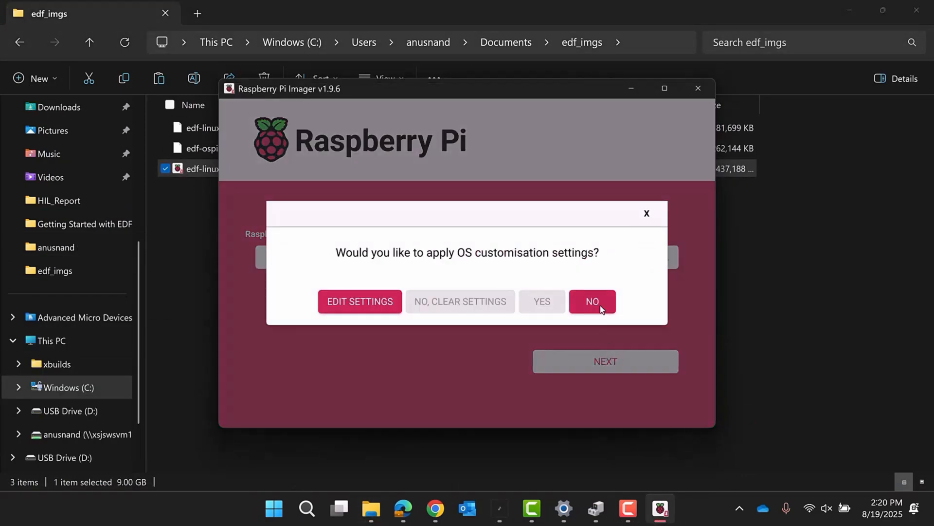
left_click(591, 300)
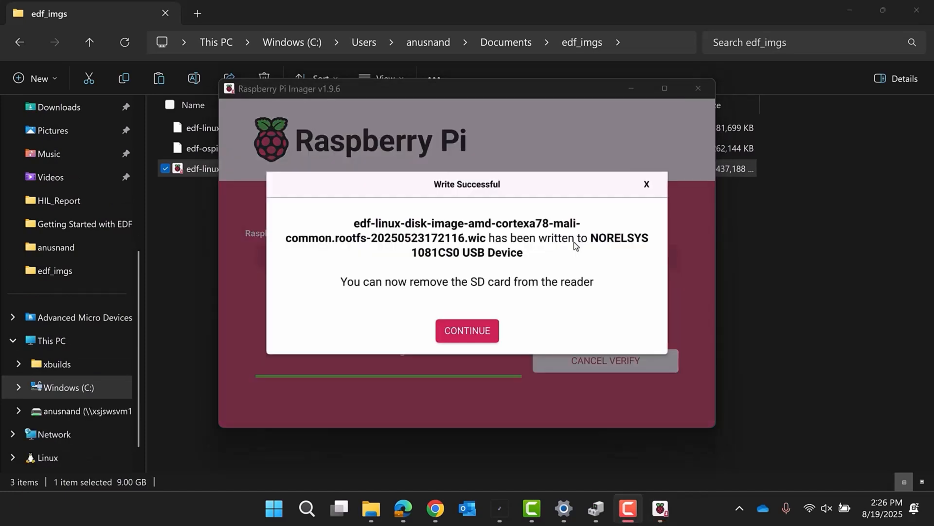
left_click(273, 508)
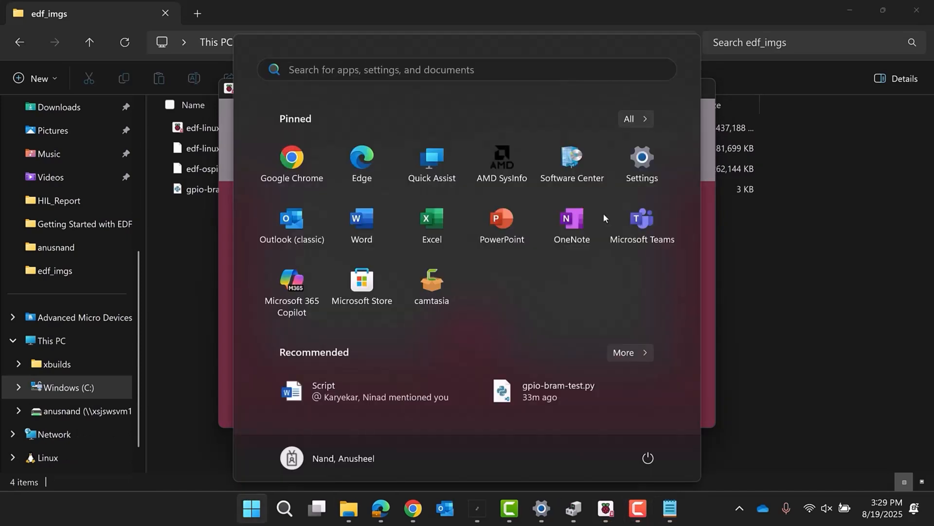
- Open a PuTTY serial session on COM12 at 115200 and wait for the amd-edf login
type("putty")
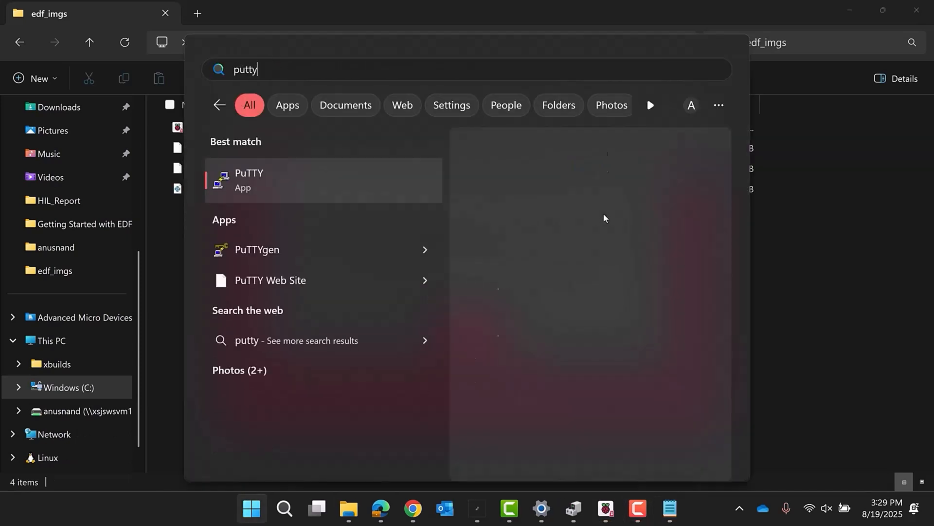
left_click(248, 180)
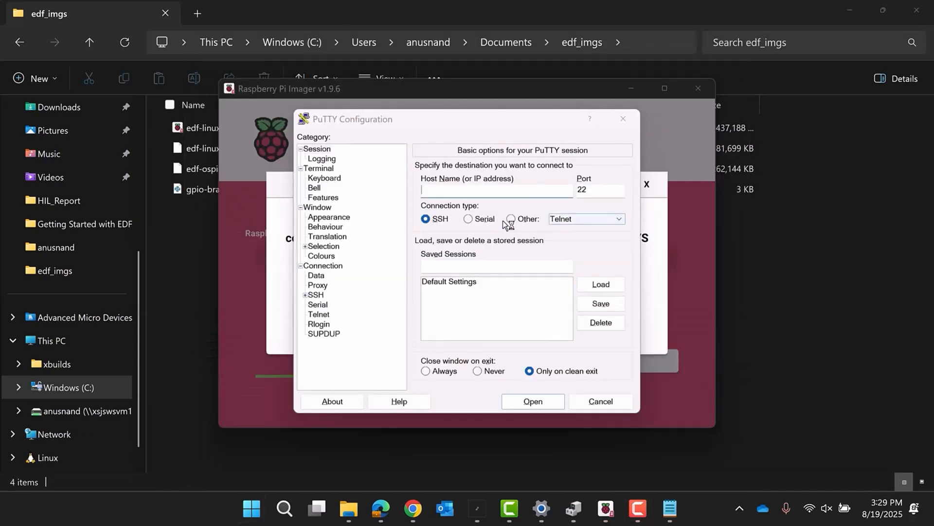
left_click(468, 218)
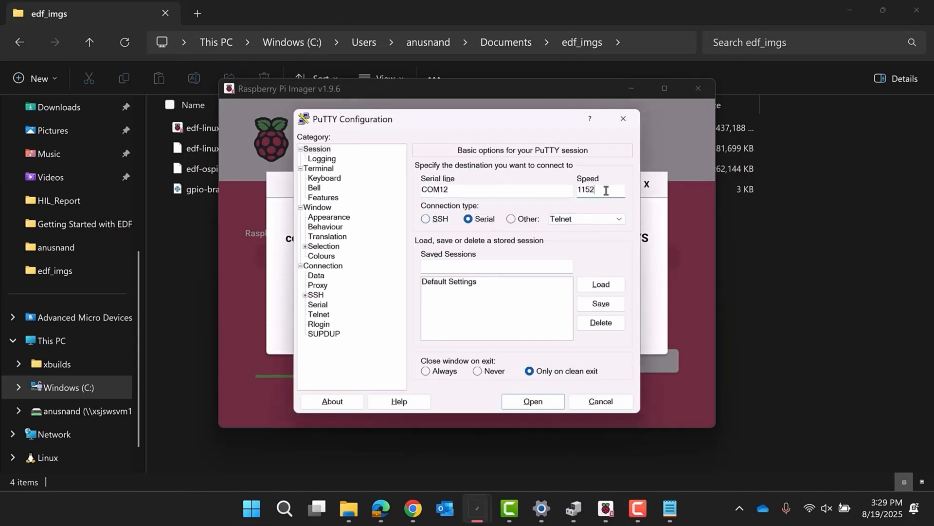
left_click(532, 401)
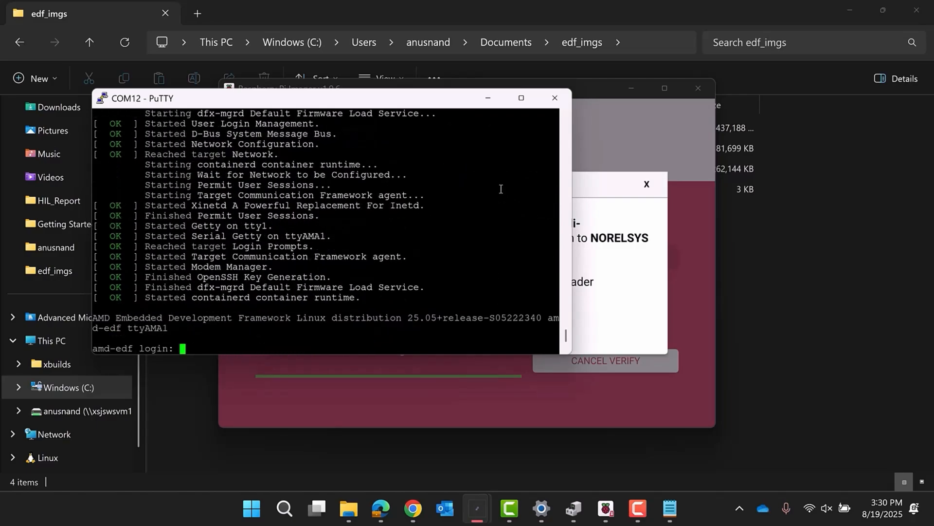
- Log in as amd-edf, set a new password, and give eth1 192.168.0.111
type("amd-edf")
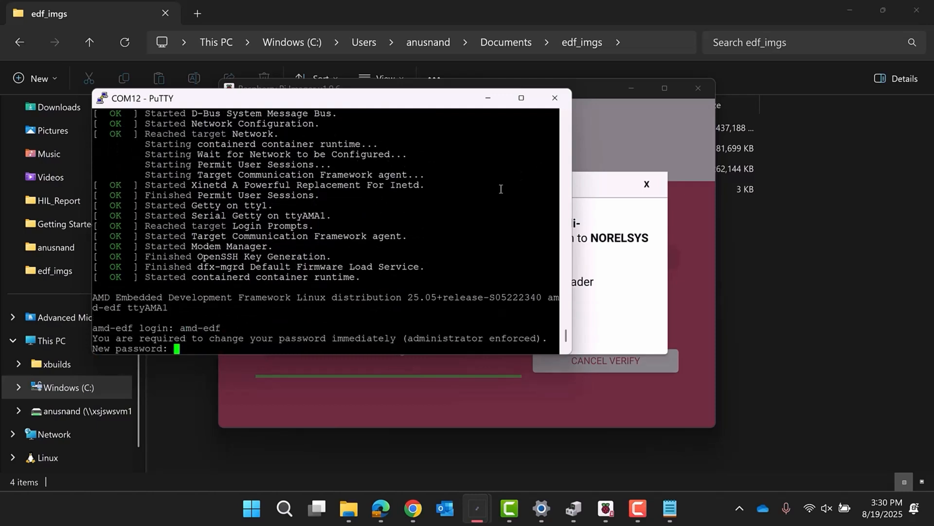
key("Enter")
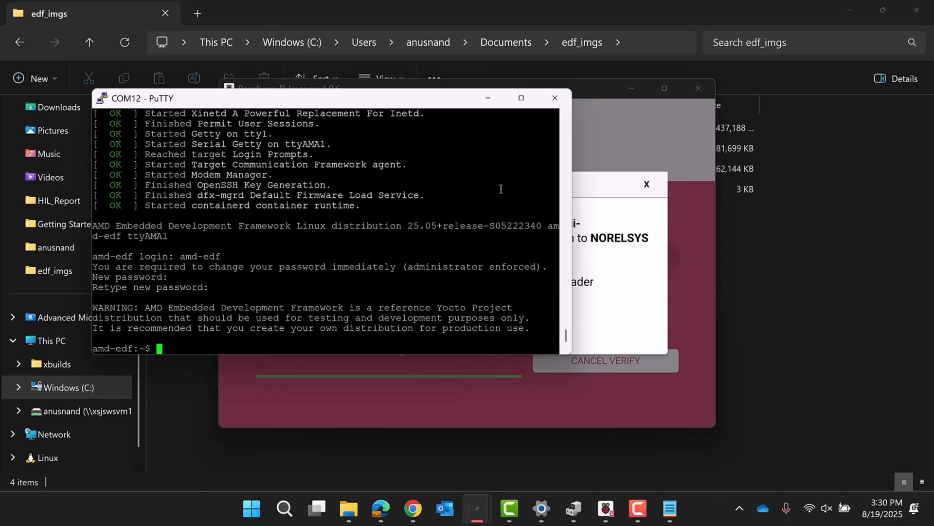
type("clear")
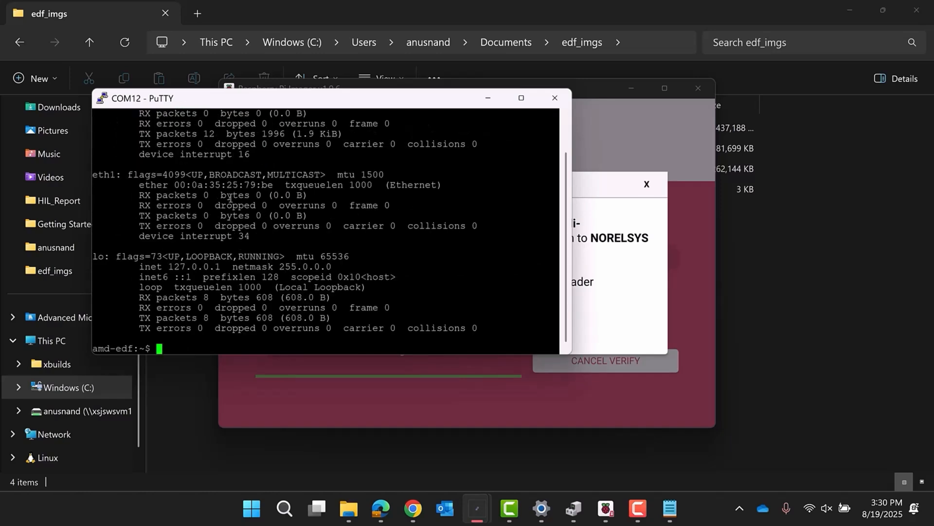
type("sudo ifconfig eth1 192.1")
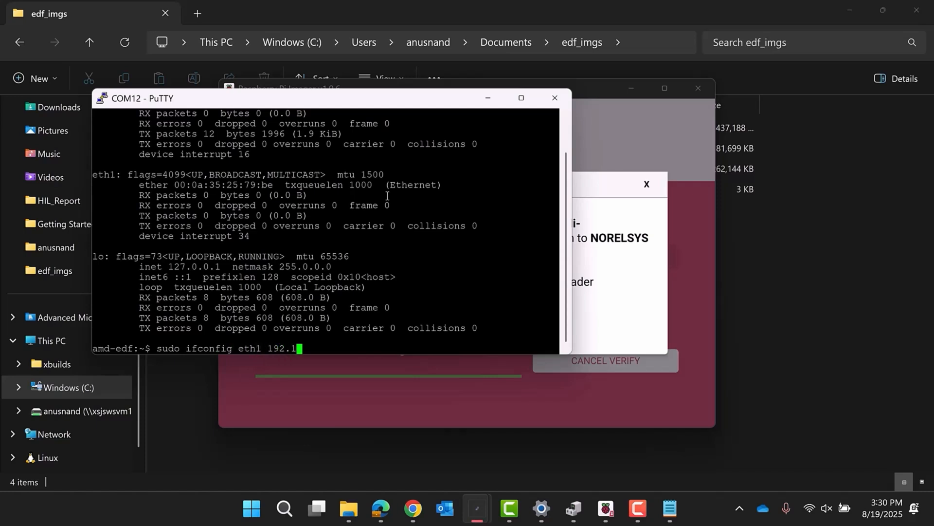
type("68.0.111")
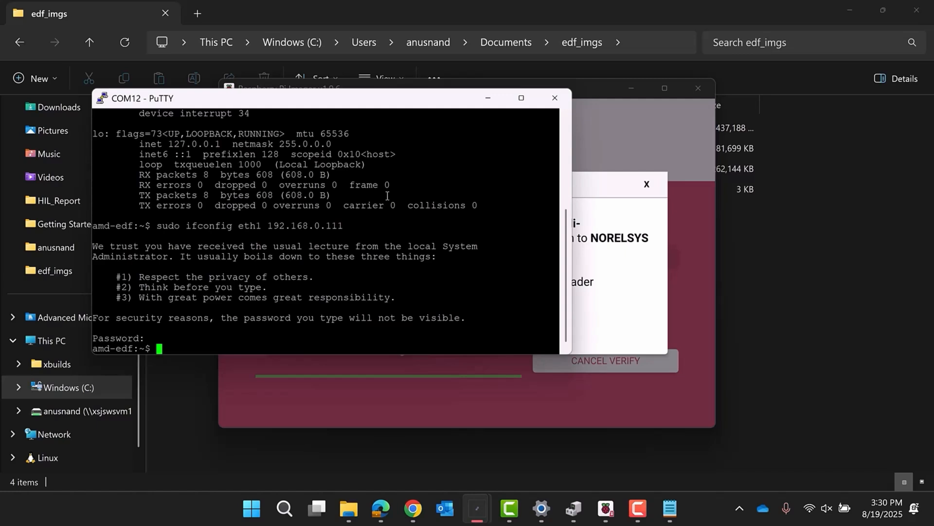
- List the available firmware packages with sudo dfx-mgr-client -listPackage
type("sudo dfx-mgr-")
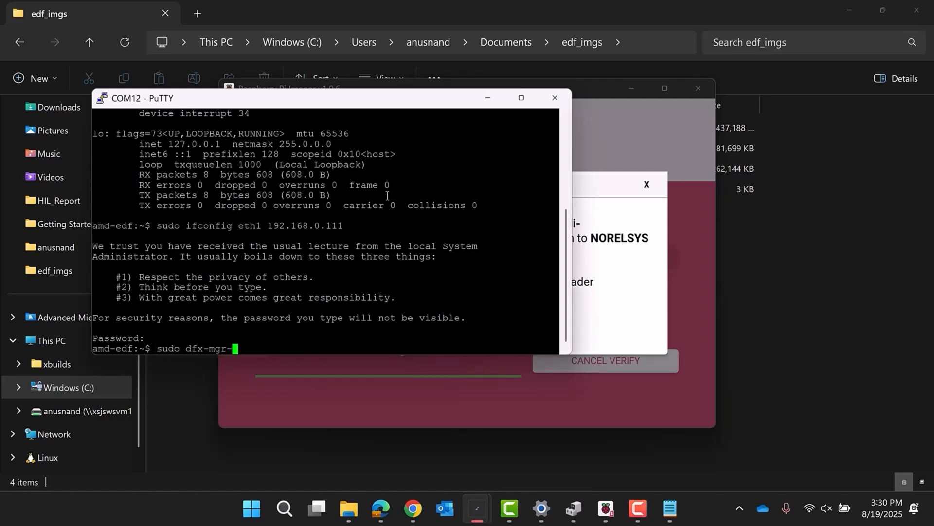
type("client -li")
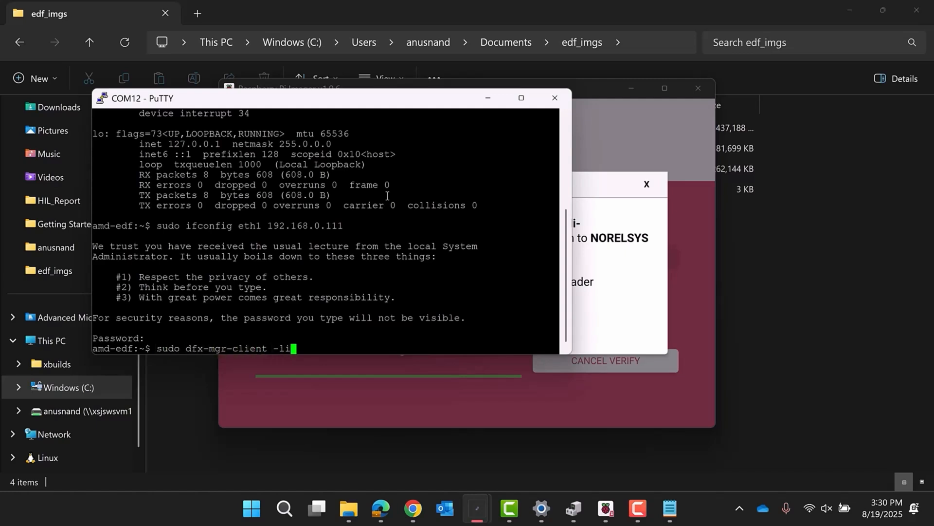
type("stPackage")
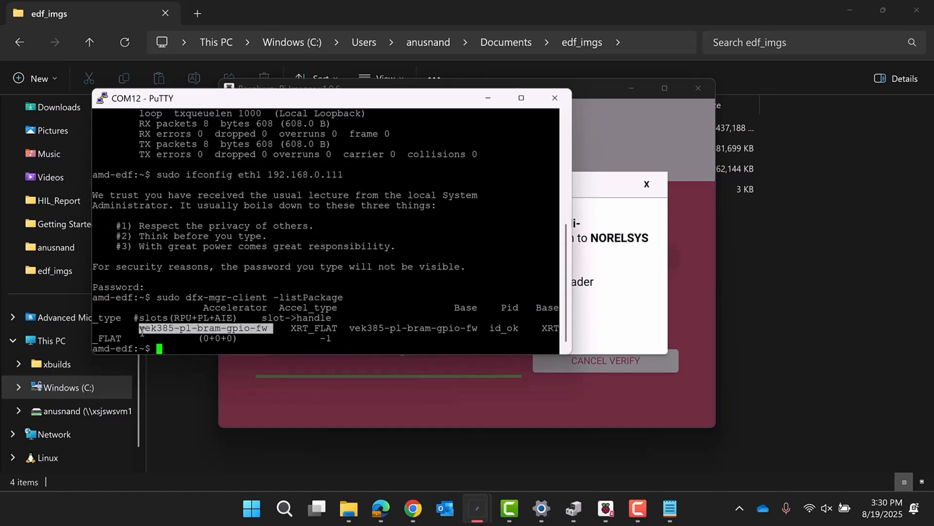
- Load vek385-pl-bram-gpio-fw into slot 0 with sudo dfx-mgr-client -load
type("vek385-pl-bram-gpio-fw ^C")
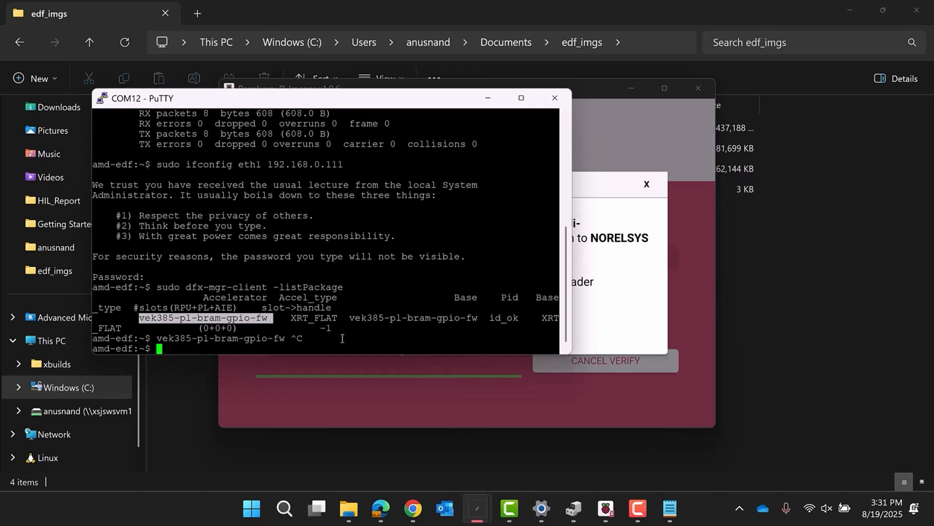
type("sudo")
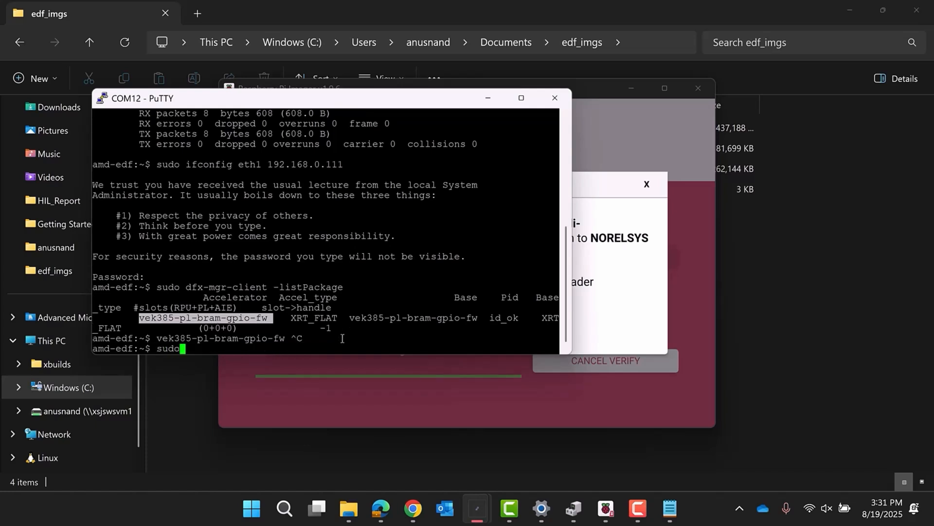
type("dfx-mgr-client")
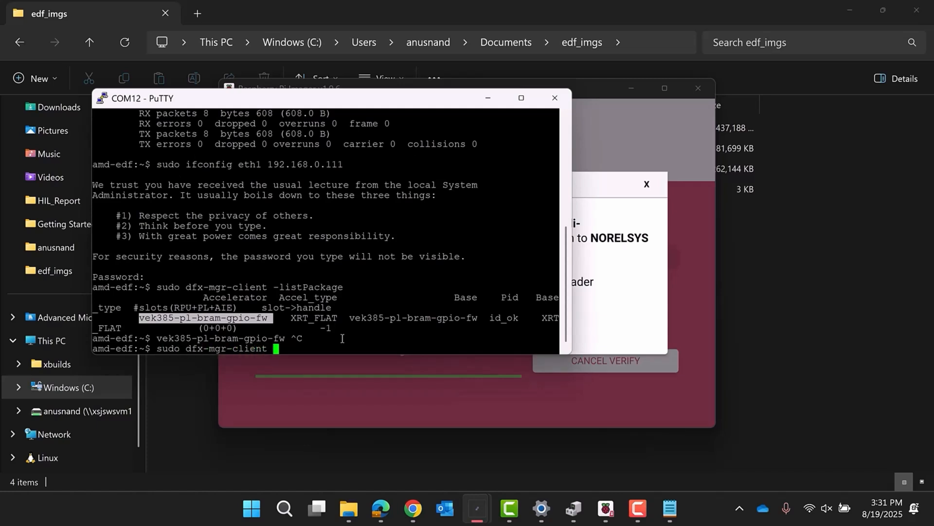
type("-load vek385-pl-bram-gpio-fw")
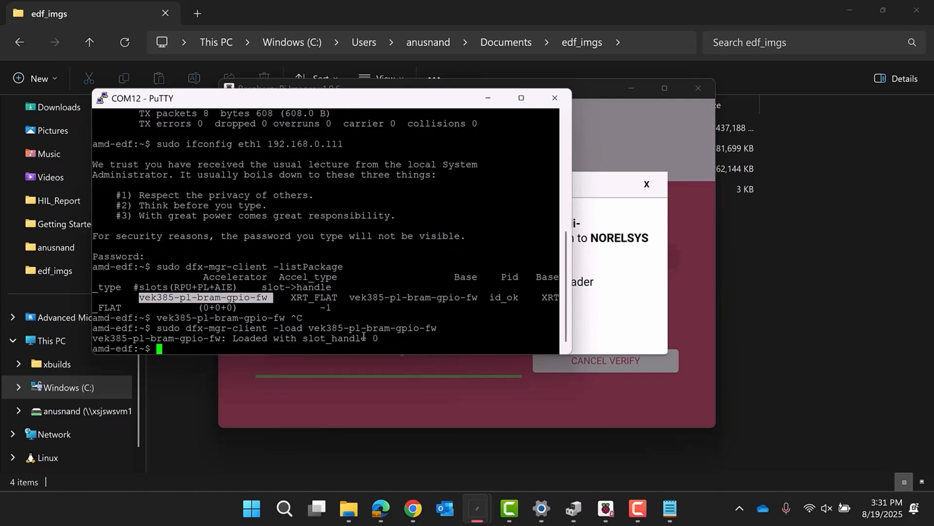
mouse_move(755, 290)
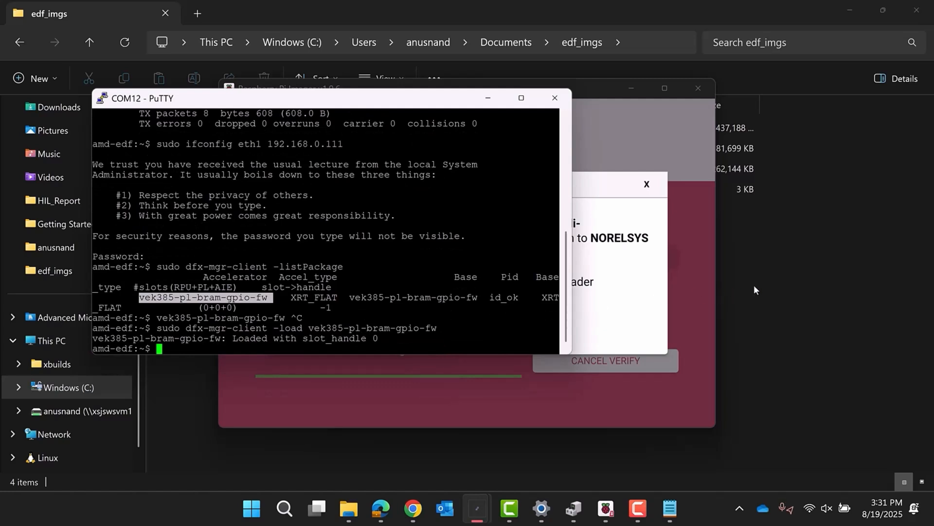
right_click(654, 252)
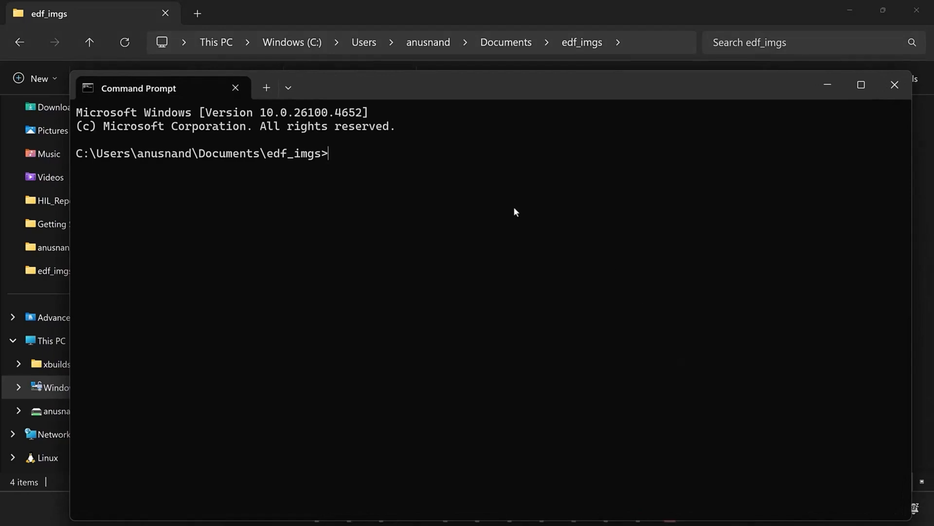
type("scp gpio-bram-test.py amd-edf@192.168.0.111:~/")
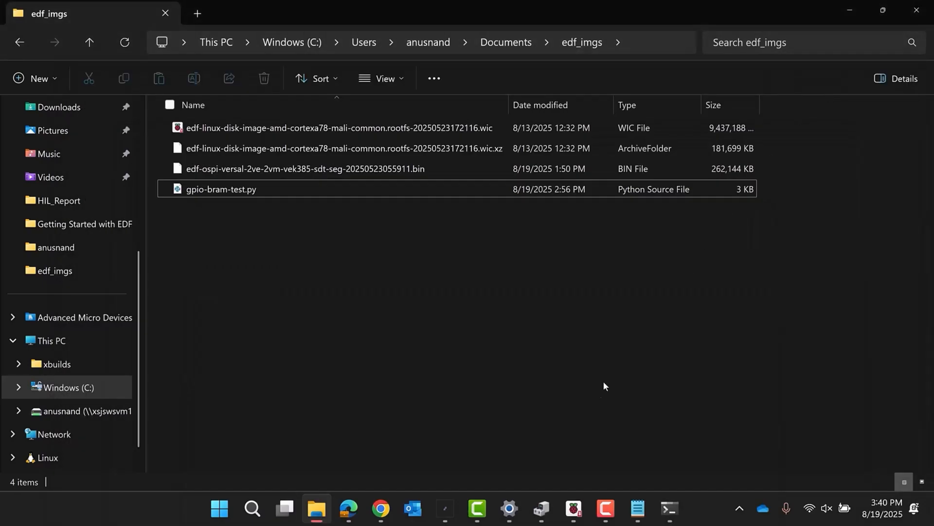
mouse_move(442, 510)
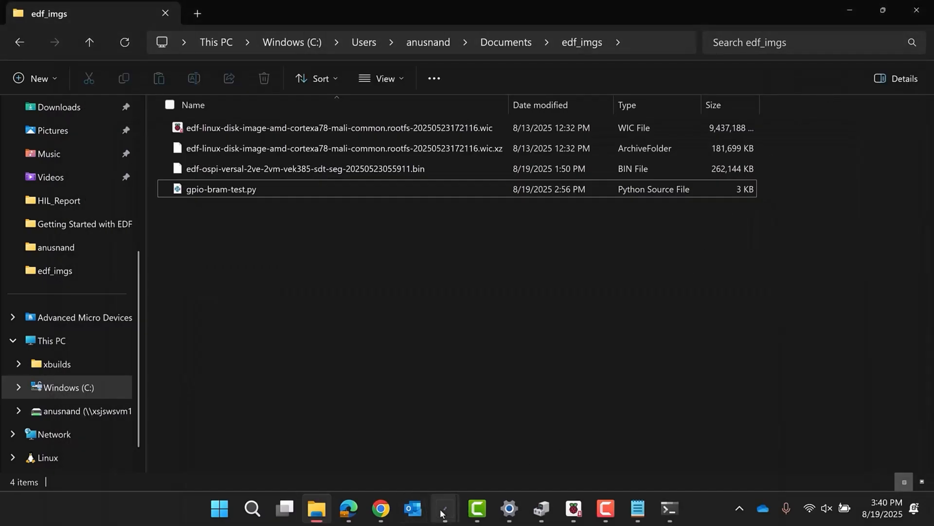
- In the PuTTY console, enter the command 'sudo python3 gpio-bram-test.py'
left_click(444, 508)
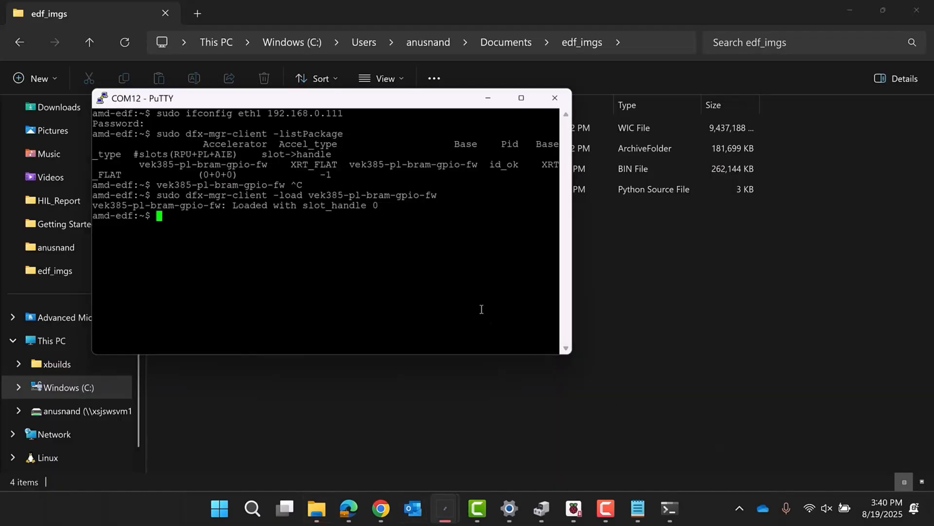
type("sudo py")
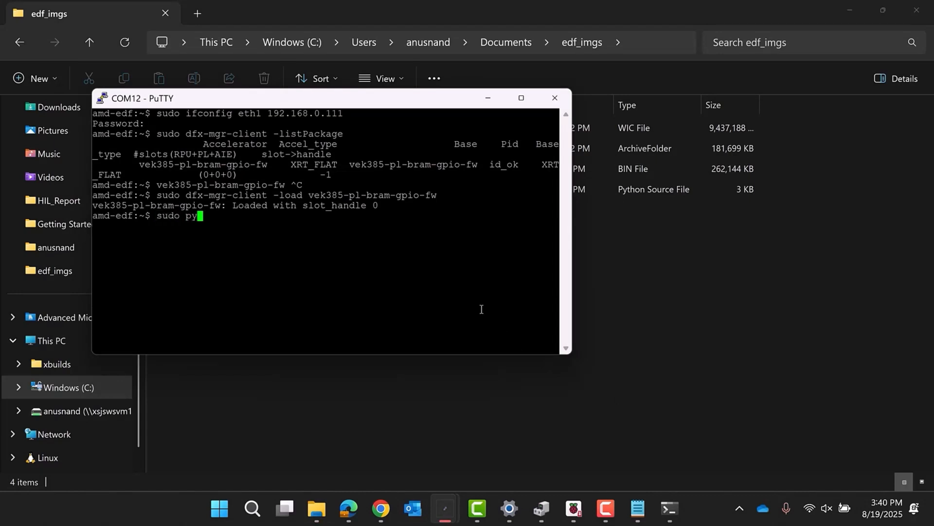
type("thon3 gpio-bram-test.py")
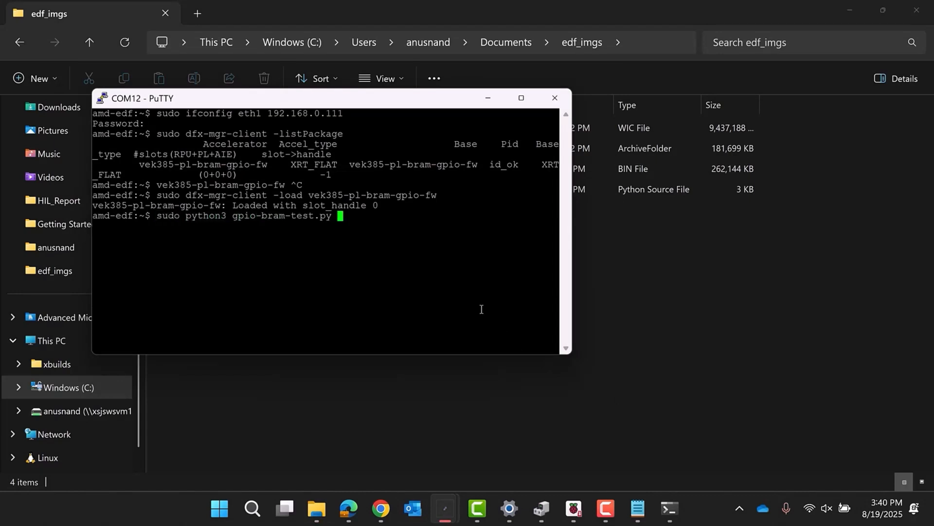